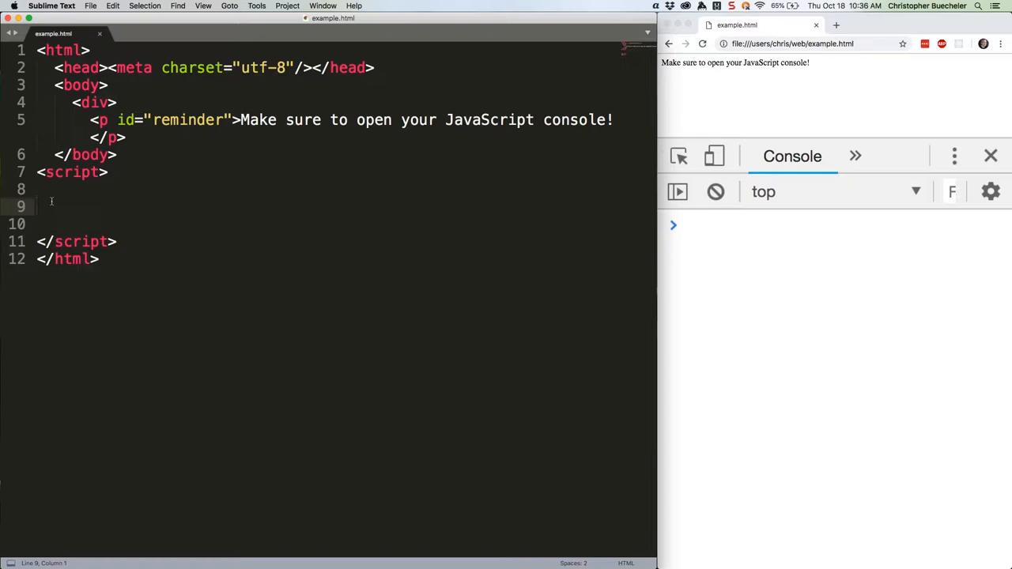
- Write a for loop logging i from 0 to 9, then begin a separator console.log line
text(for (let i = 0; i < 10;))
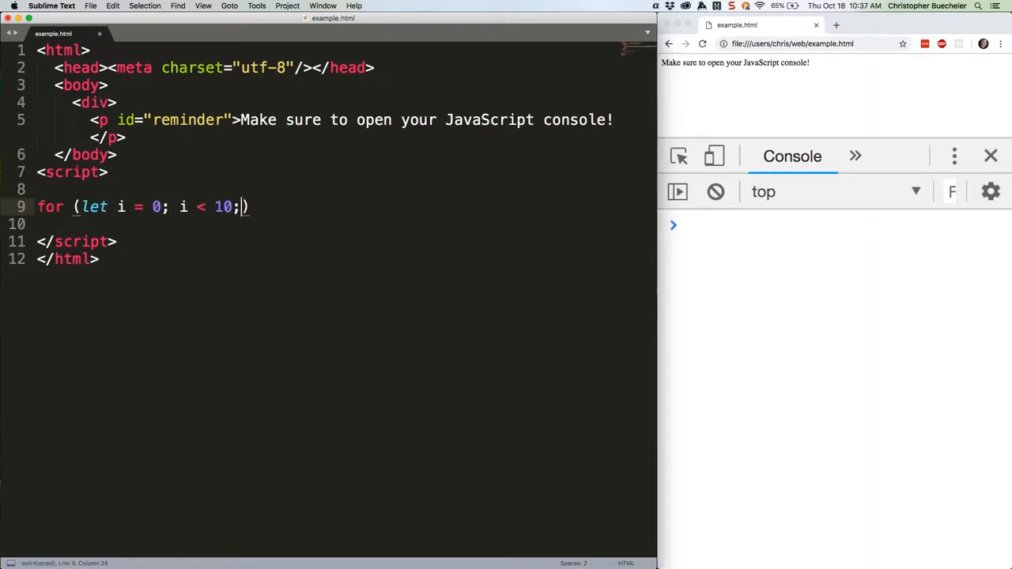
text(i++) {\n  console.log(i);\n})
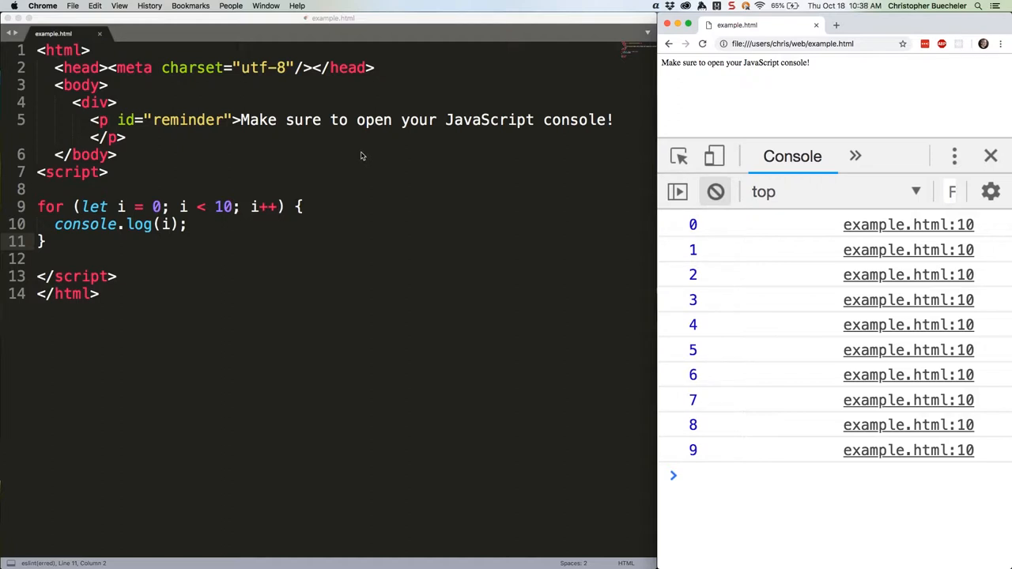
text(console.log('------------');)
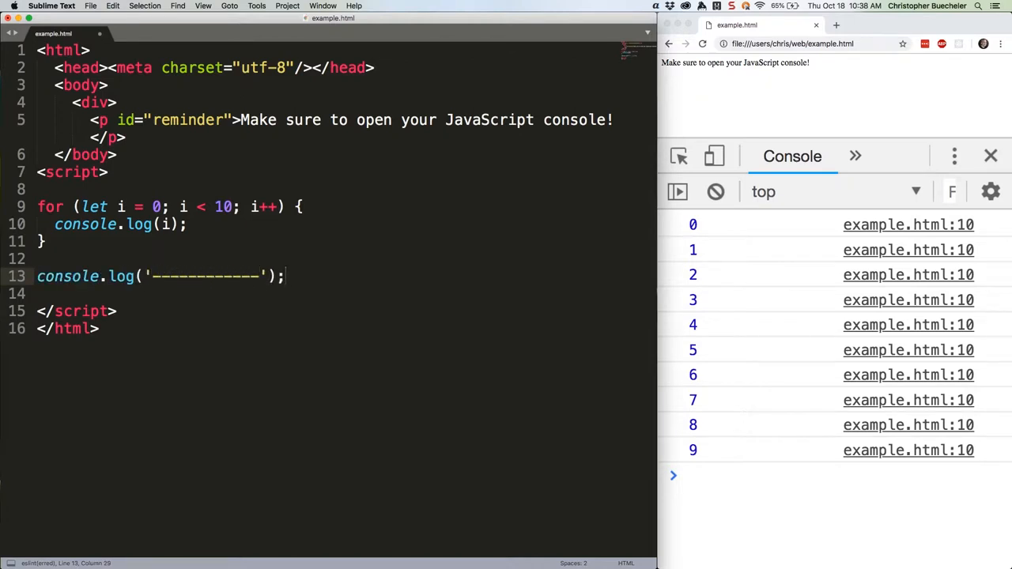
- Add the separator log and the postfix example let b = a++ with its logs, and save
key(enter)
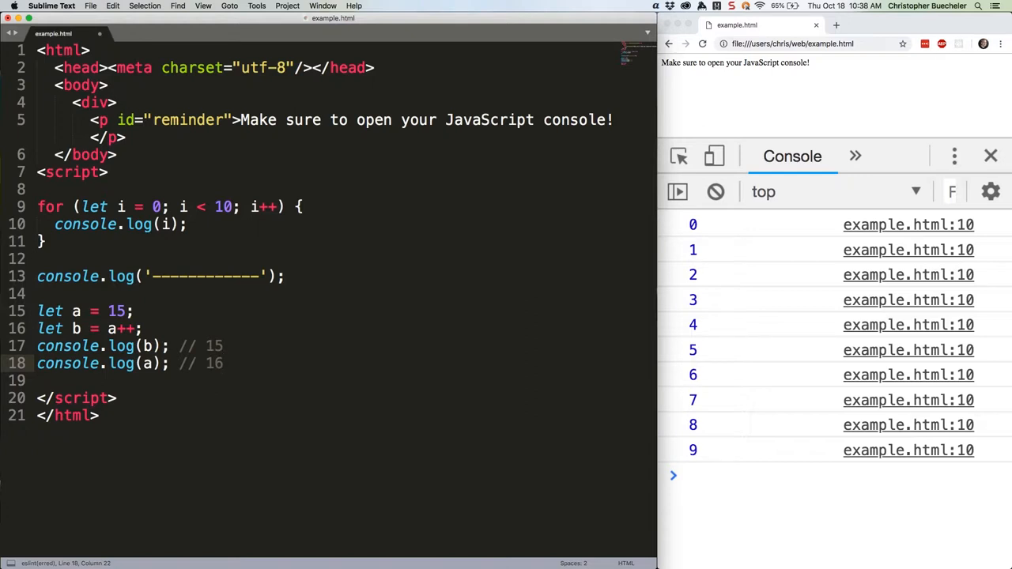
key(cmd+s)
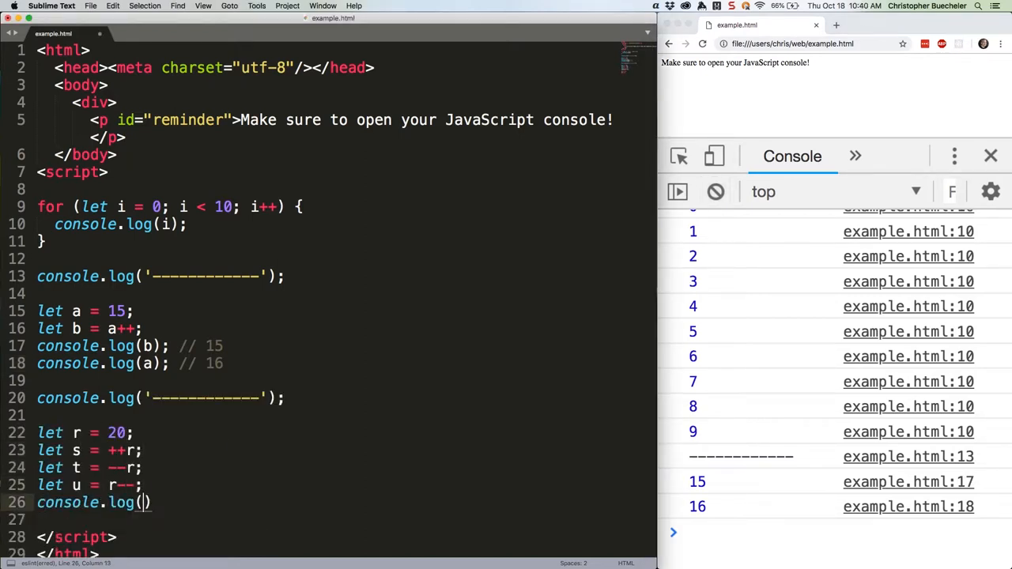
- Log r, s, t, u with comments 19, 21, 20, 20, save, and view them in the console
text(r); // 19)
text(console.log(u)l)
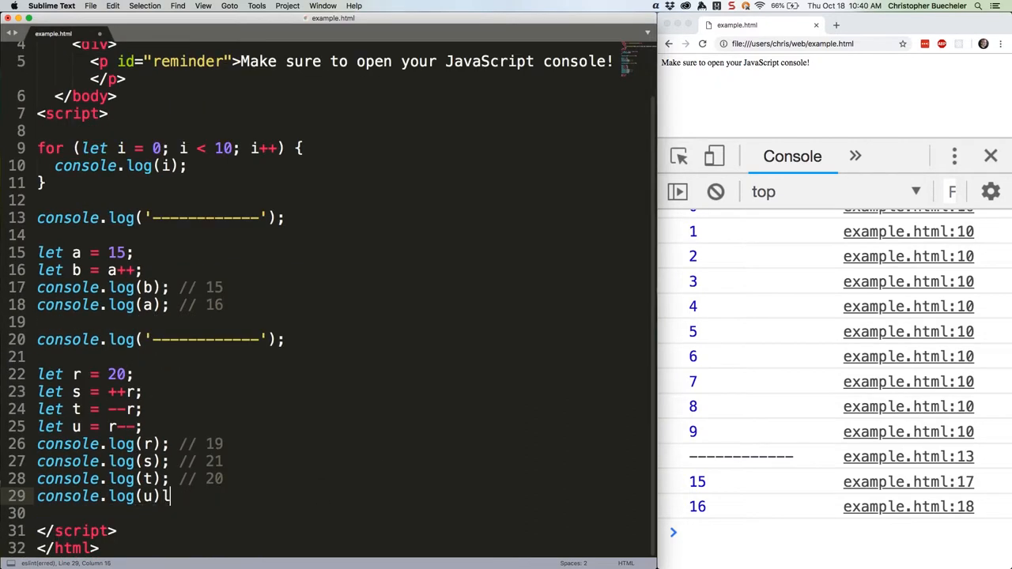
text(; // 20)
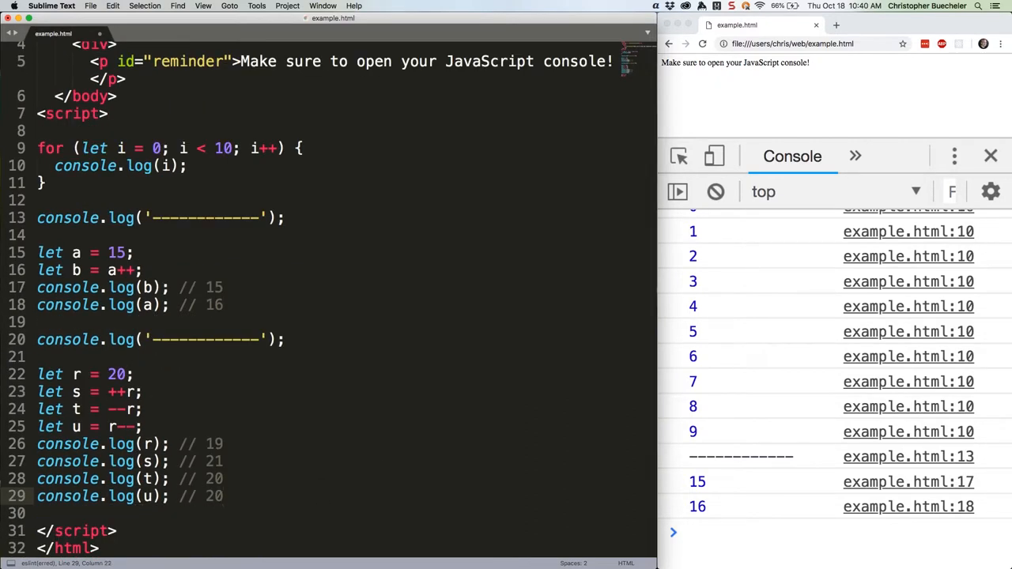
key(cmd+s)
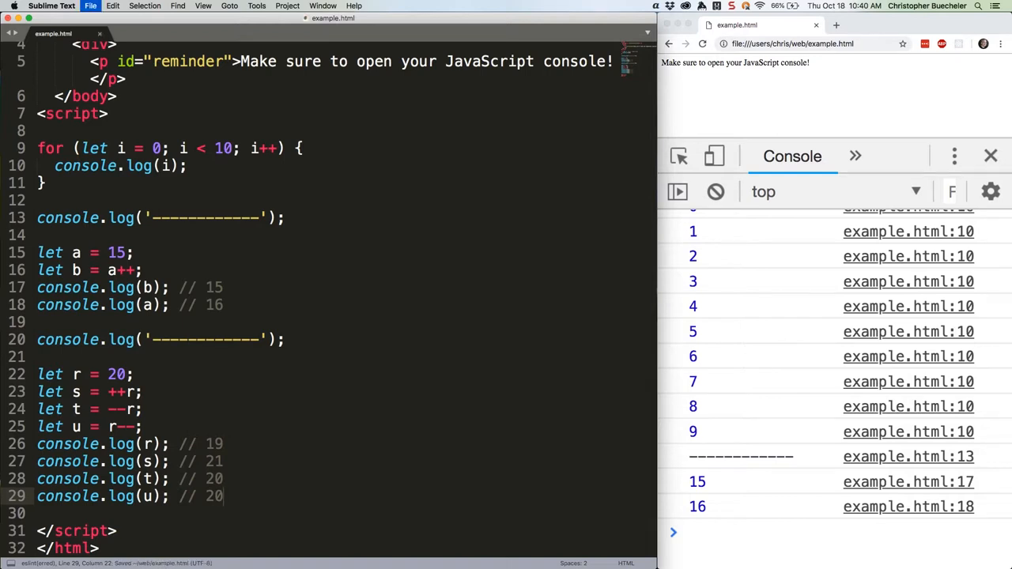
scroll(down, 3)
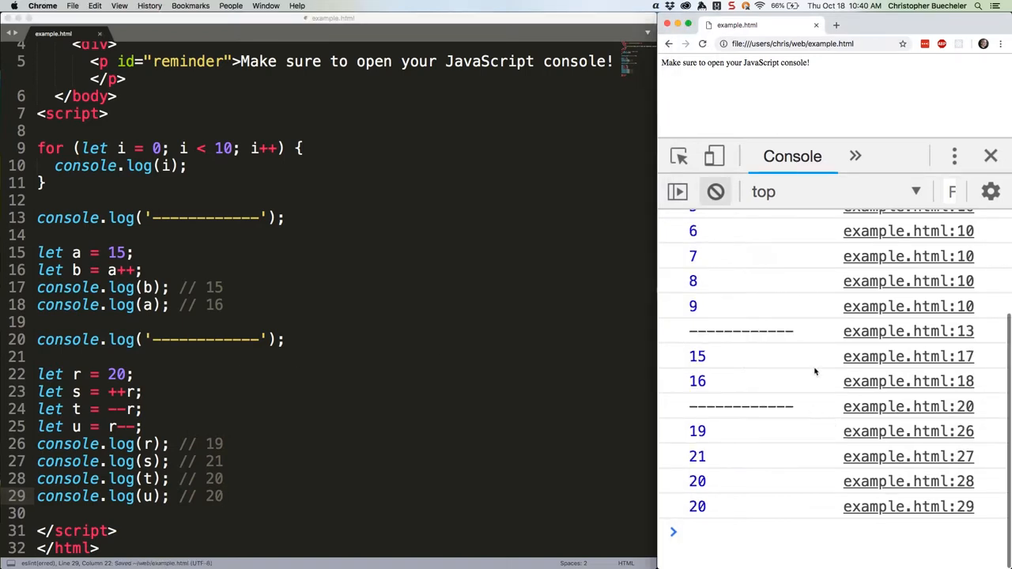
mouse_move(832, 308)
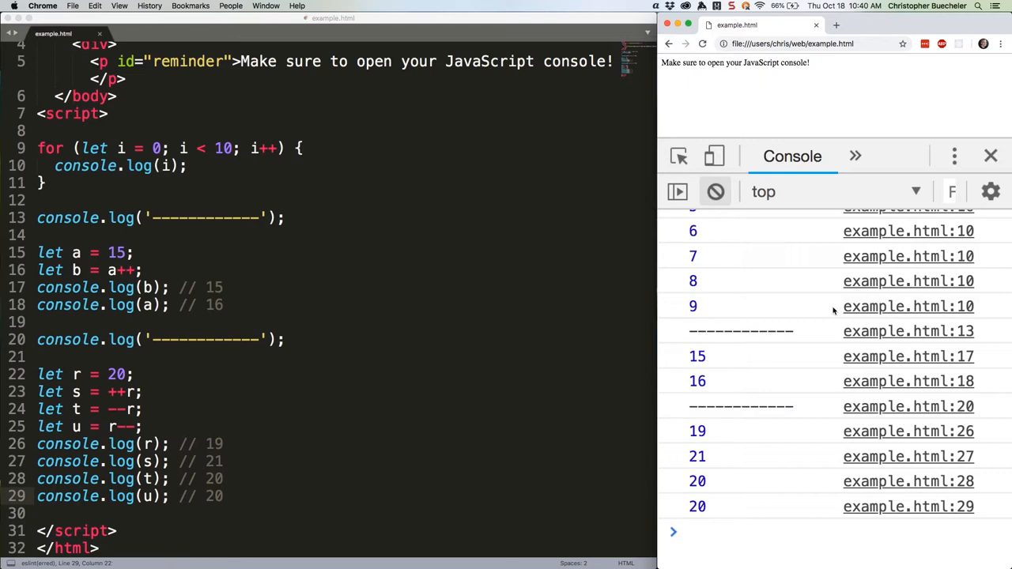